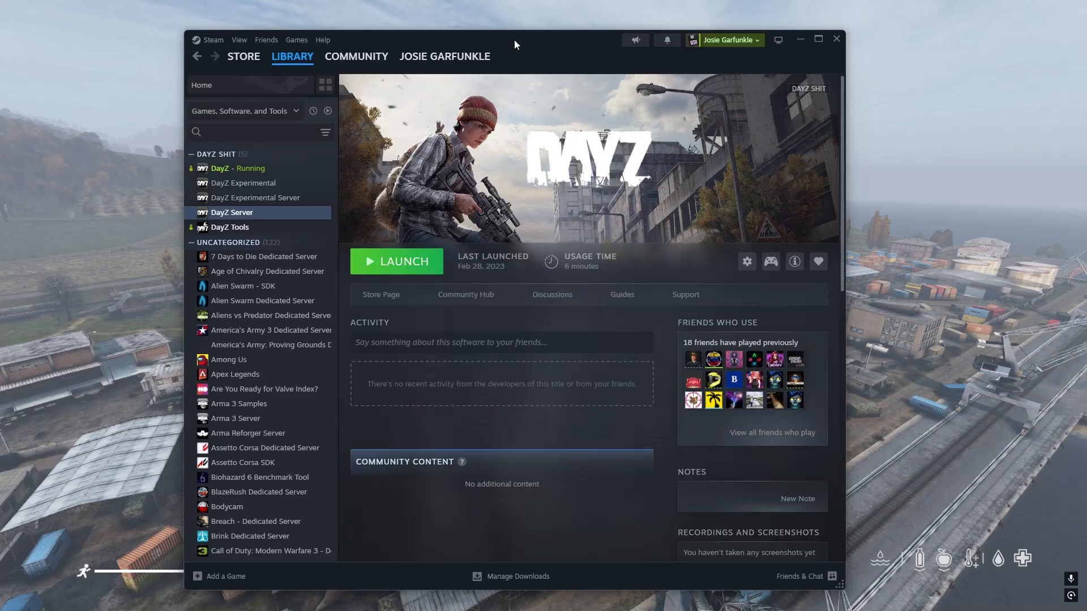
mouse_move(257, 197)
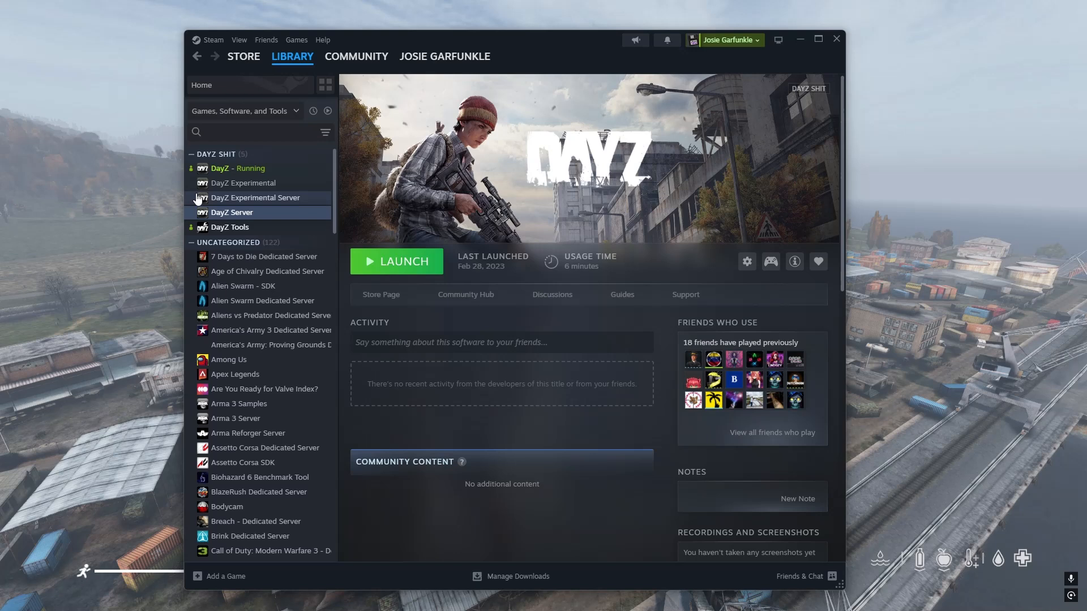
- Select DayZ Server in the Steam library to browse its local files
click(232, 211)
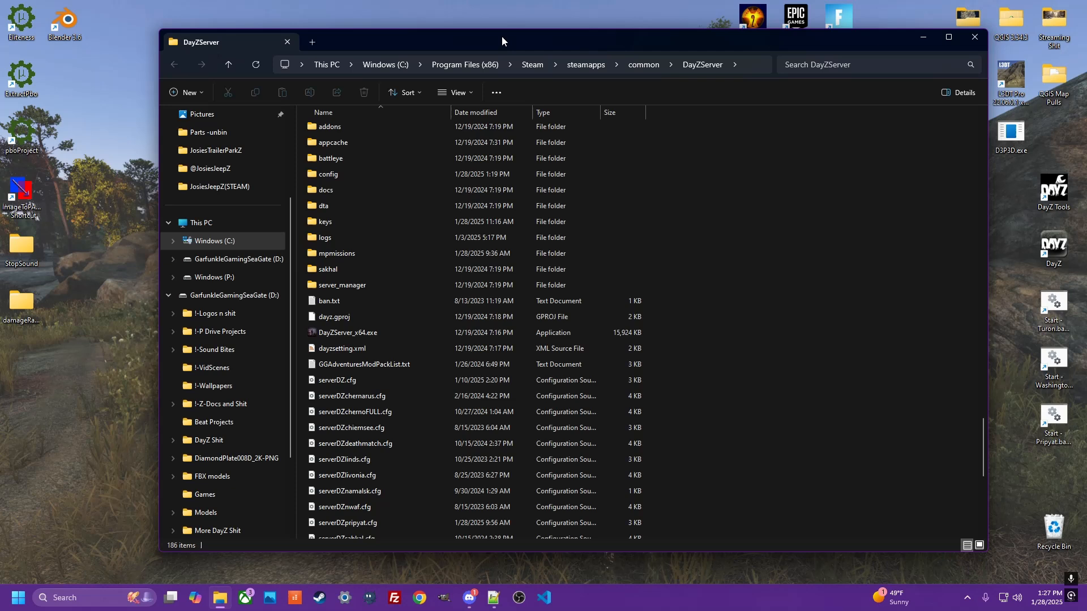
mouse_move(337, 253)
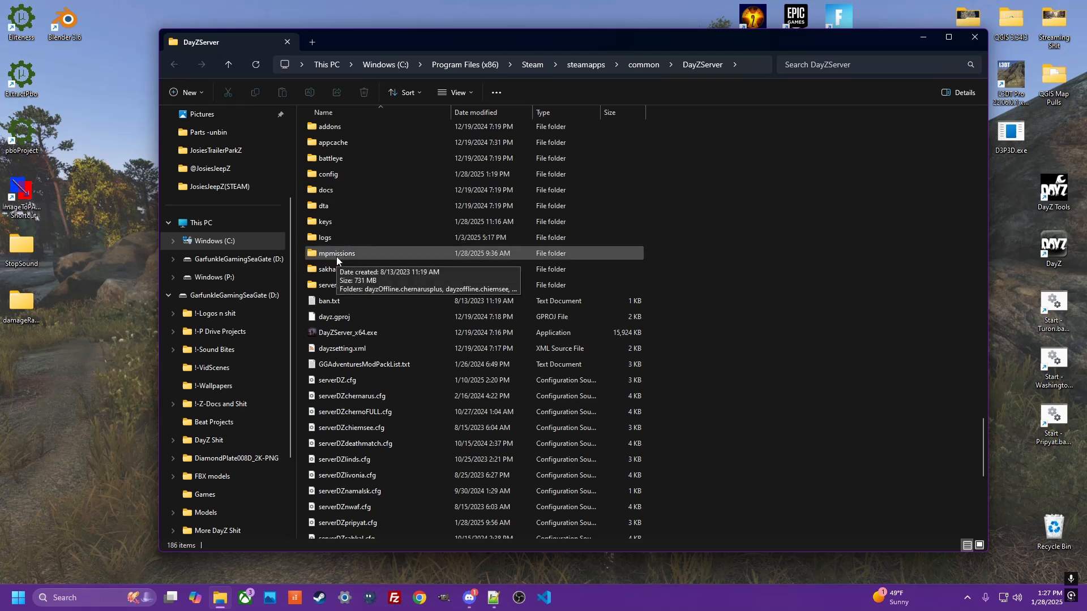
- Browse into mpmissions/dayzOffline.chernarusplus and inspect storage_1 with its players.db
click(337, 253)
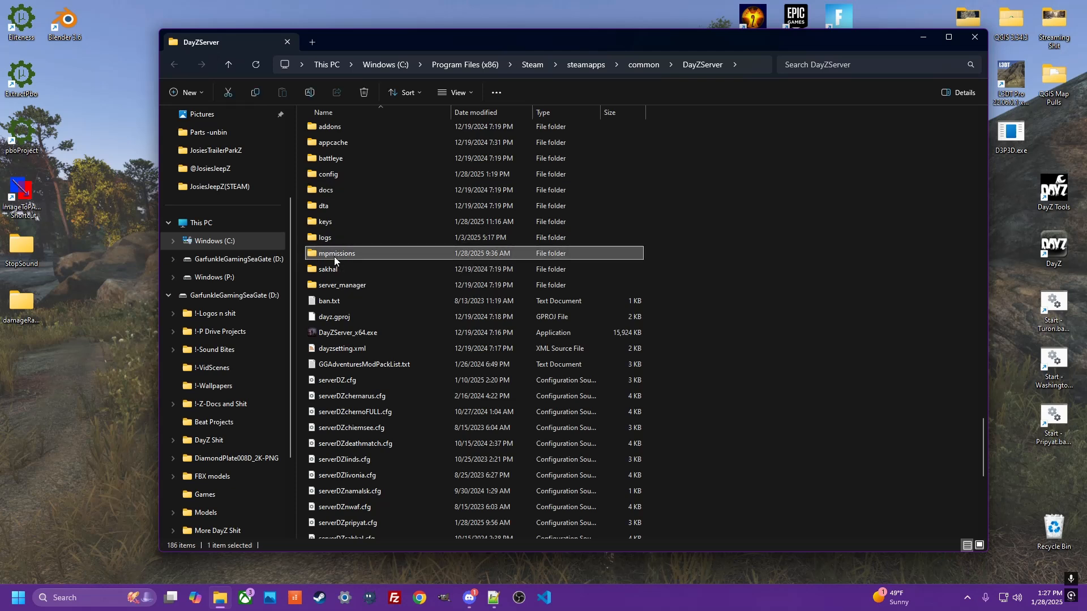
double_click(338, 253)
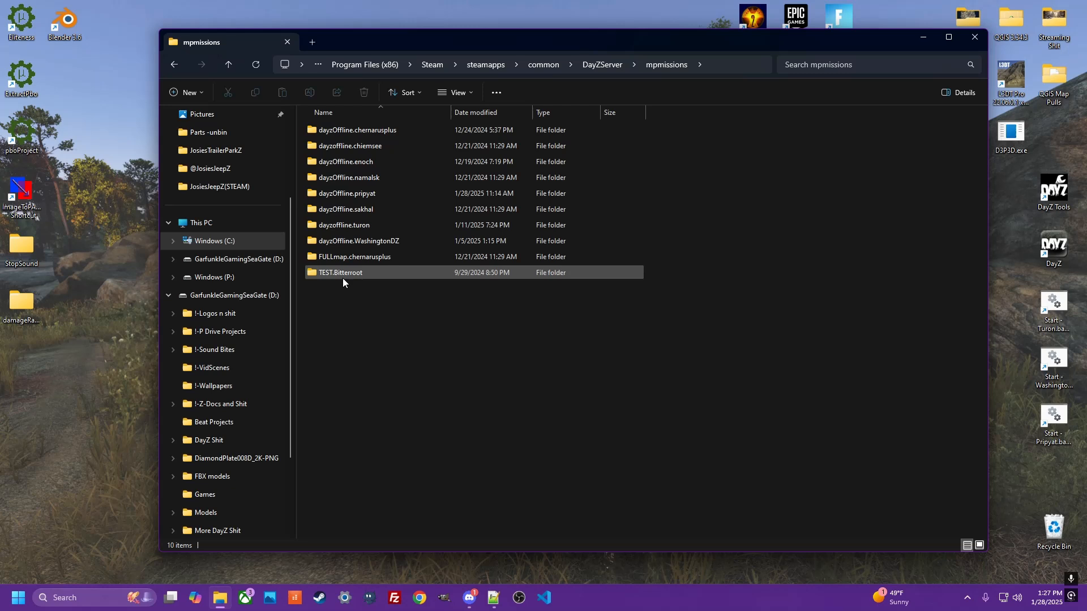
mouse_move(350, 146)
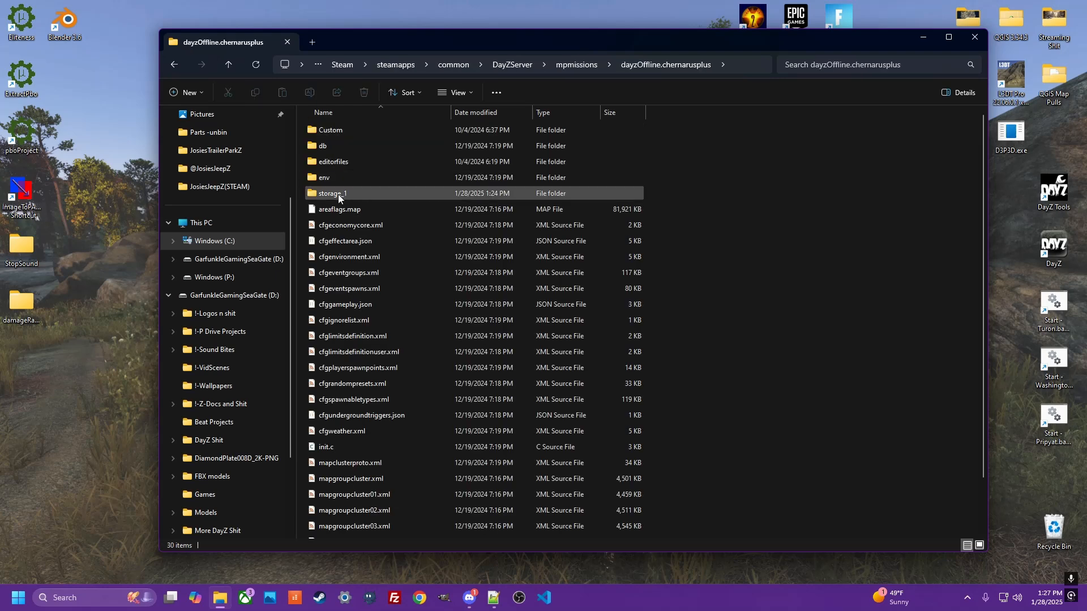
click(333, 194)
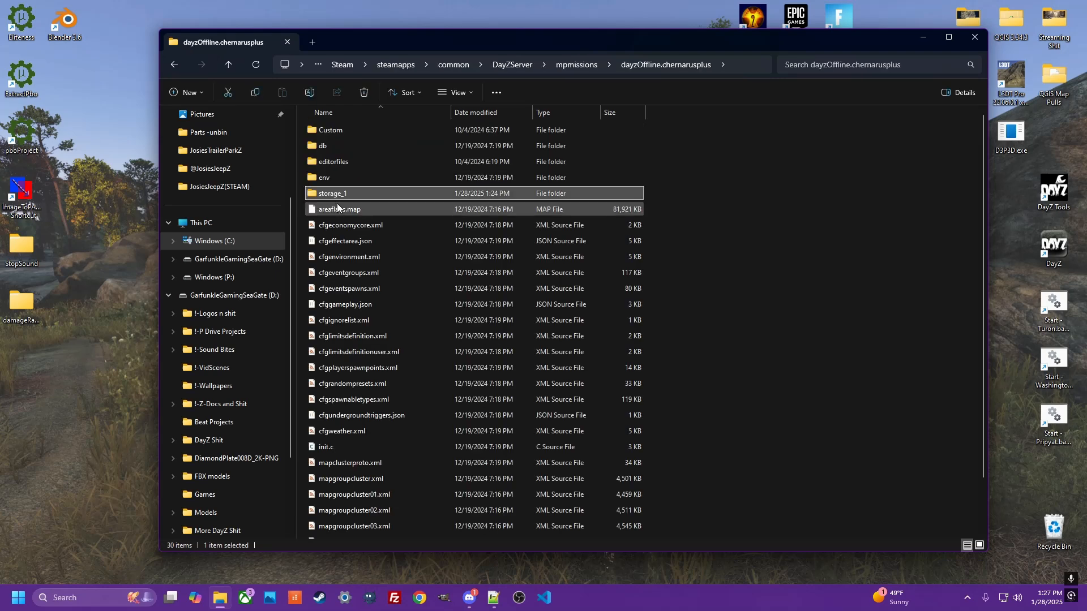
mouse_move(336, 194)
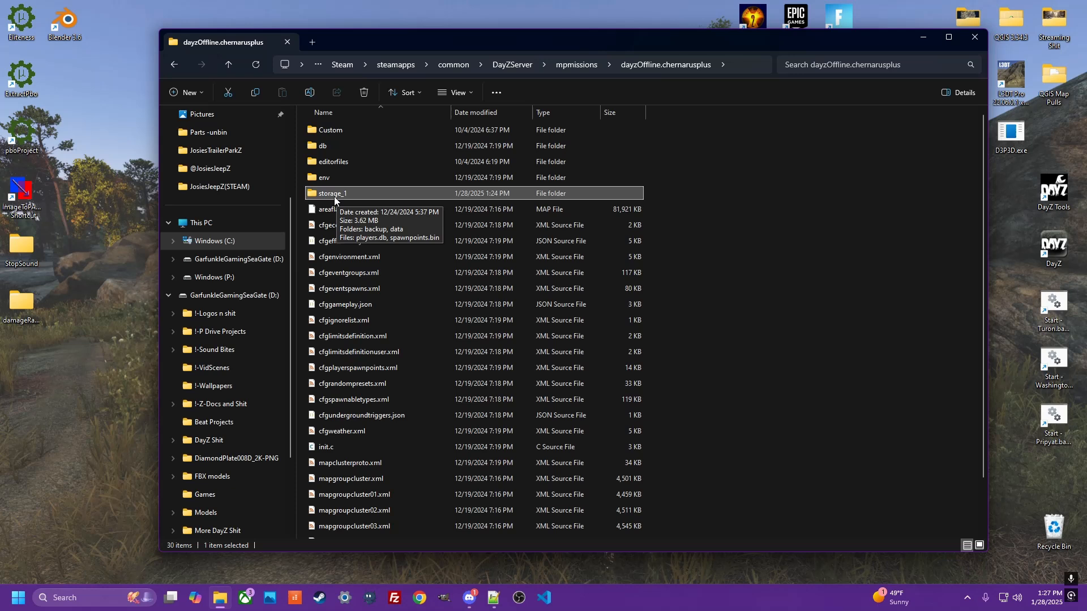
double_click(332, 194)
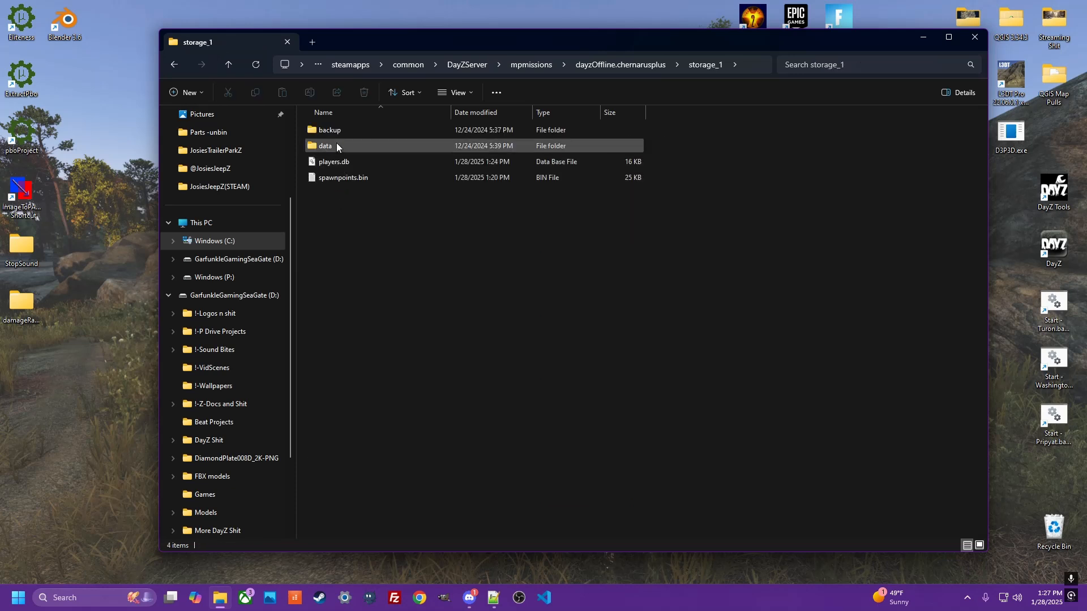
click(333, 162)
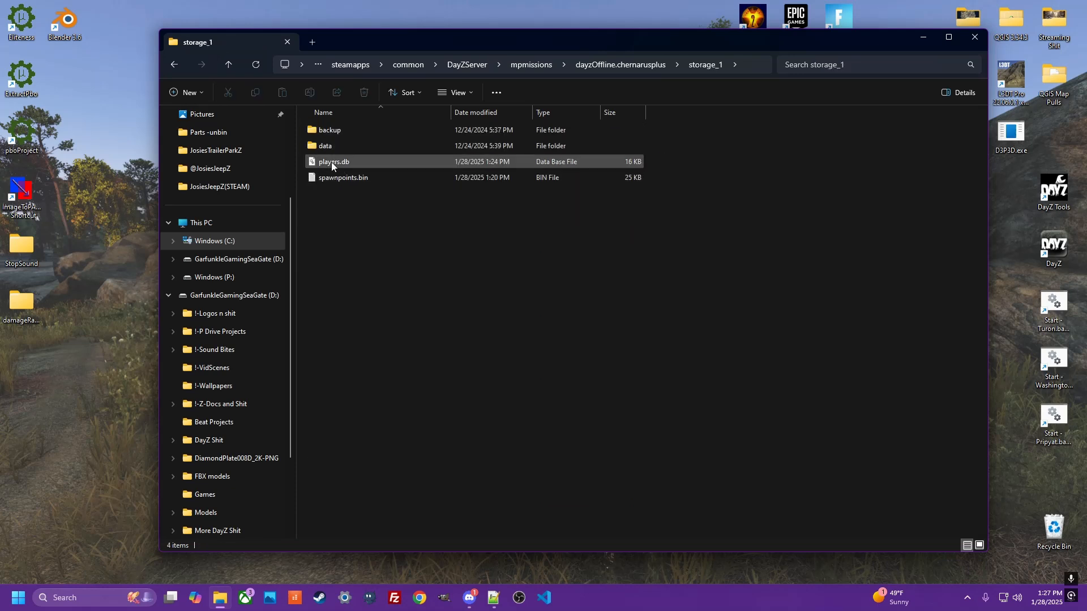
- Return to the Chernarus mission folder and delete storage_1 to wipe the server
click(173, 63)
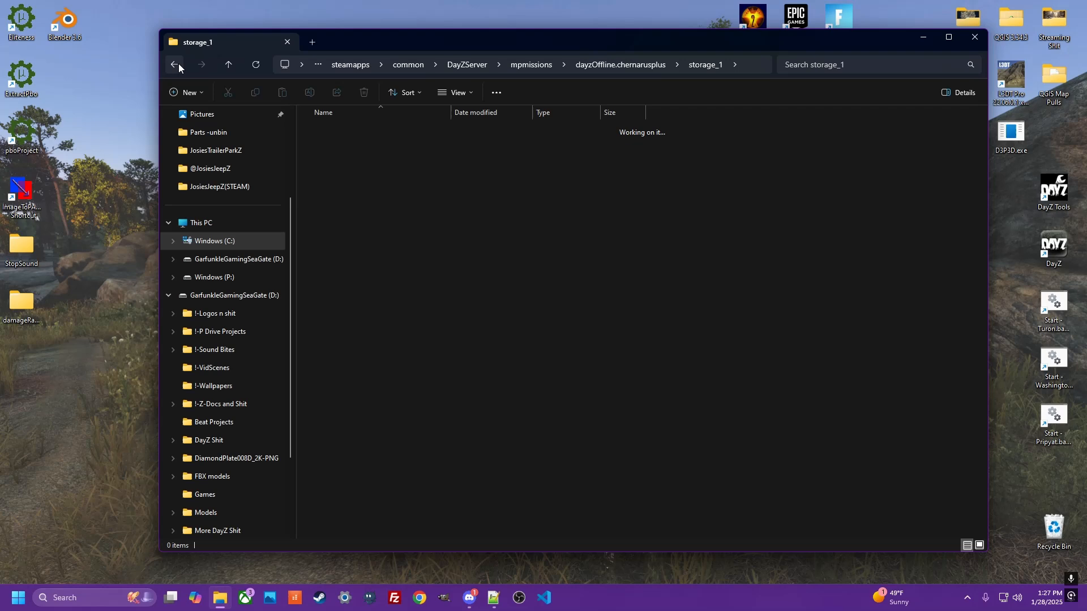
click(174, 64)
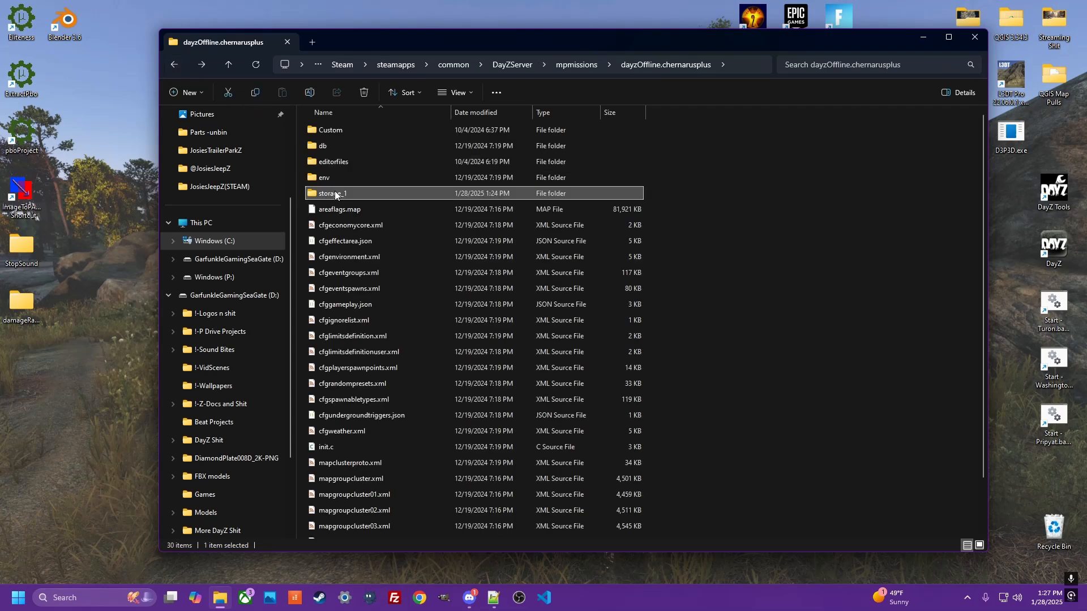
right_click(333, 194)
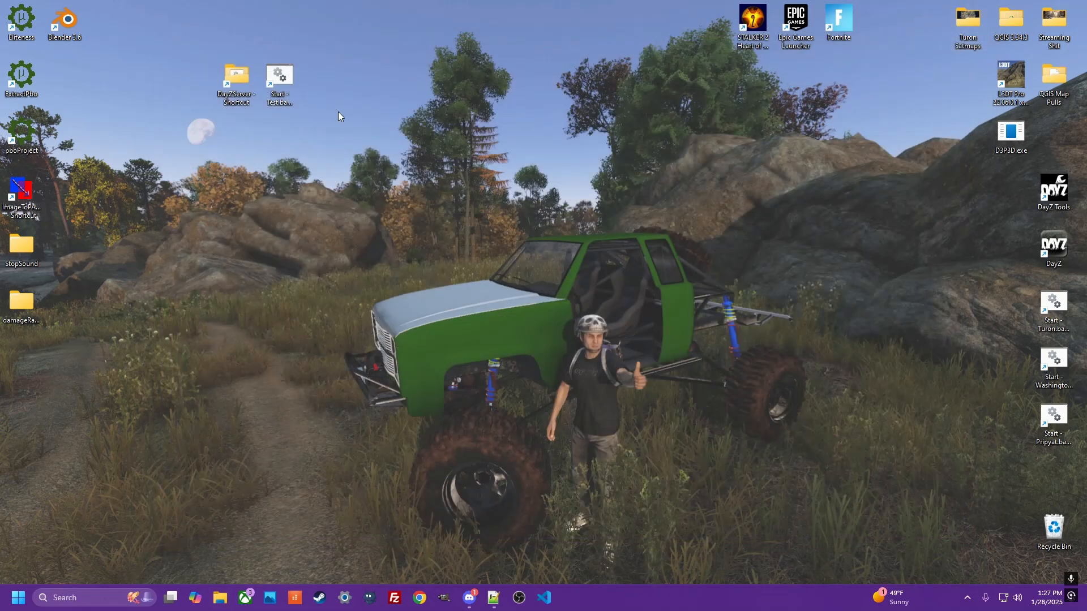
- Run the TEST server start batch from the desktop shortcut and launch DayZ
click(279, 76)
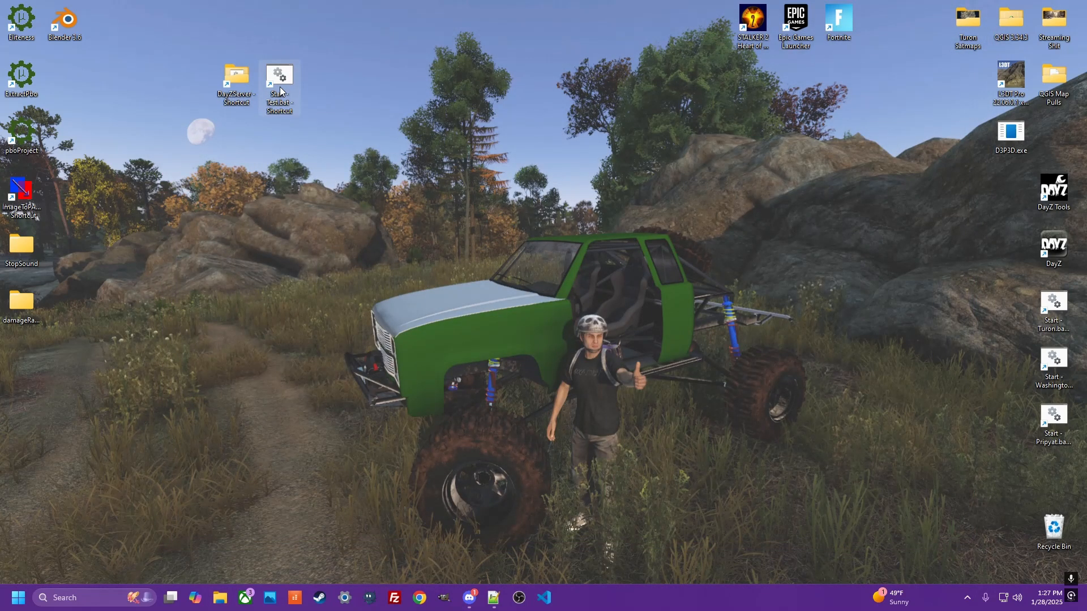
double_click(279, 75)
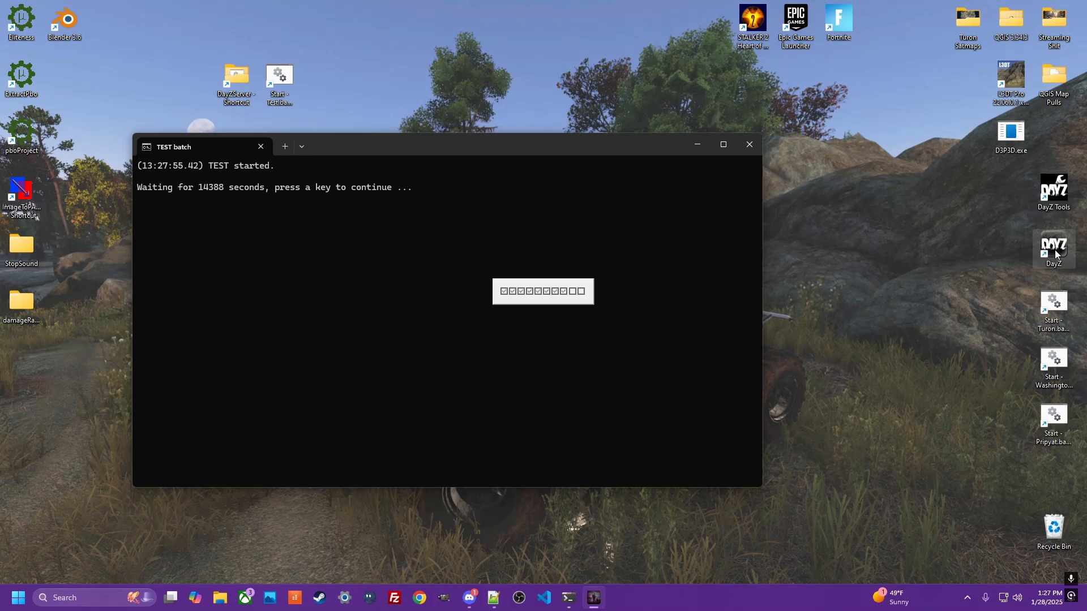
double_click(1053, 249)
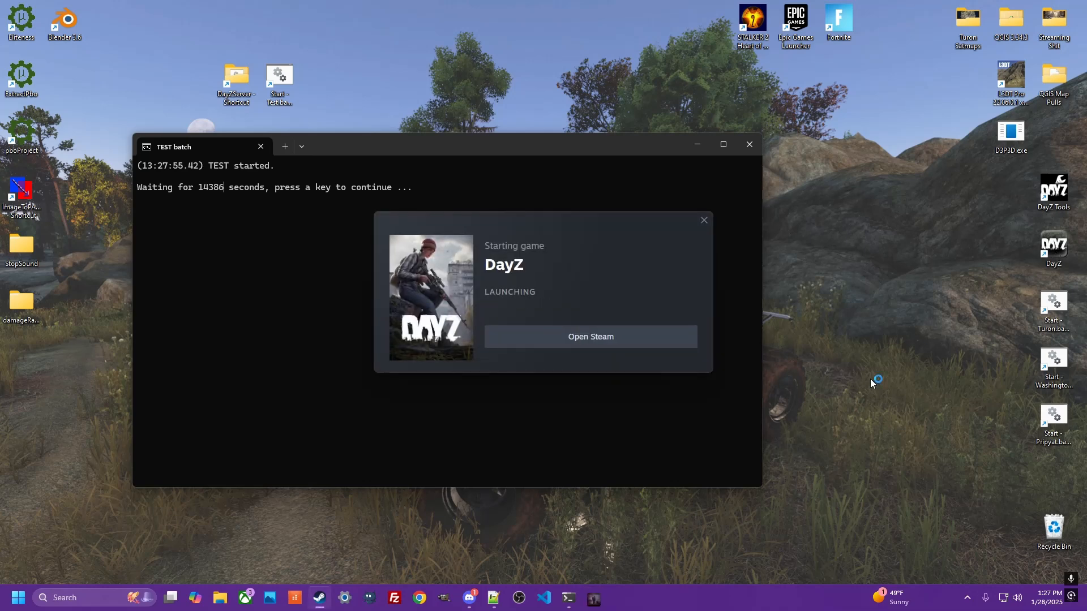
click(590, 336)
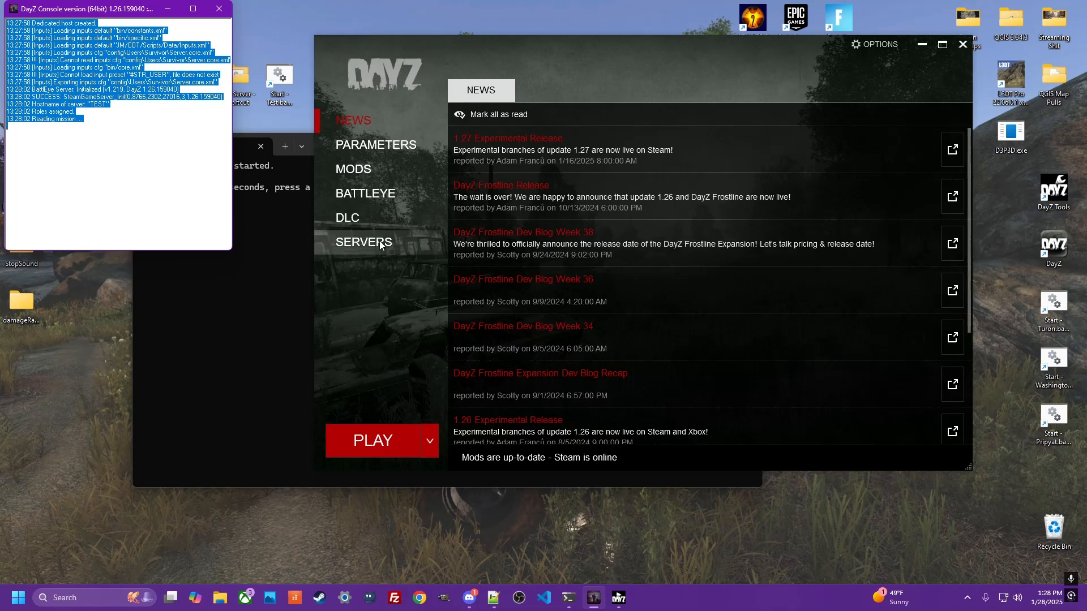
- Join the TEST Chernarusplus server from the server list with its required DLCs and mods
click(362, 242)
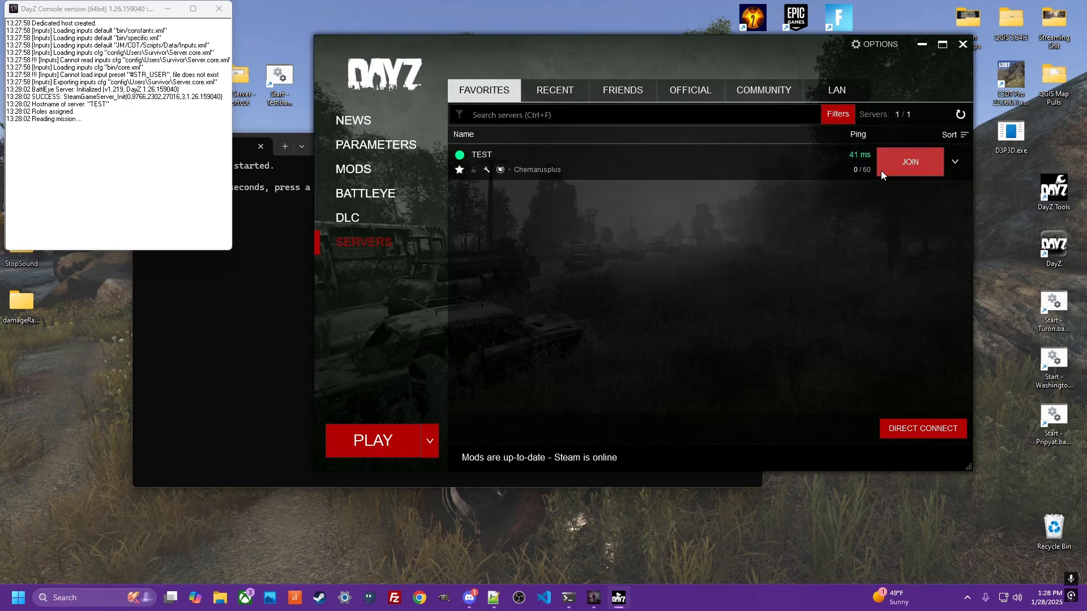
mouse_move(897, 167)
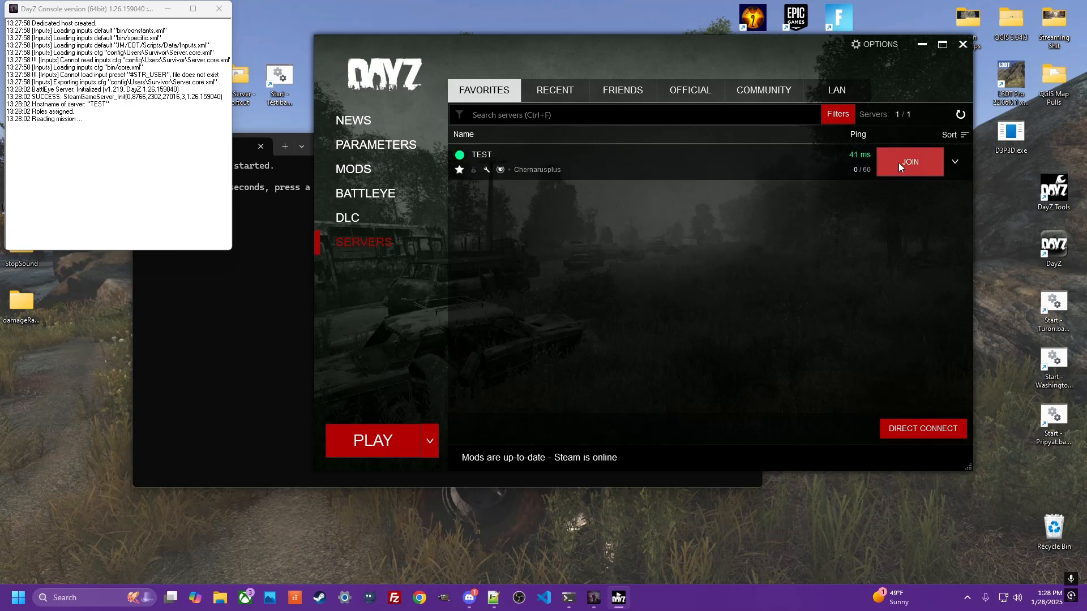
click(909, 162)
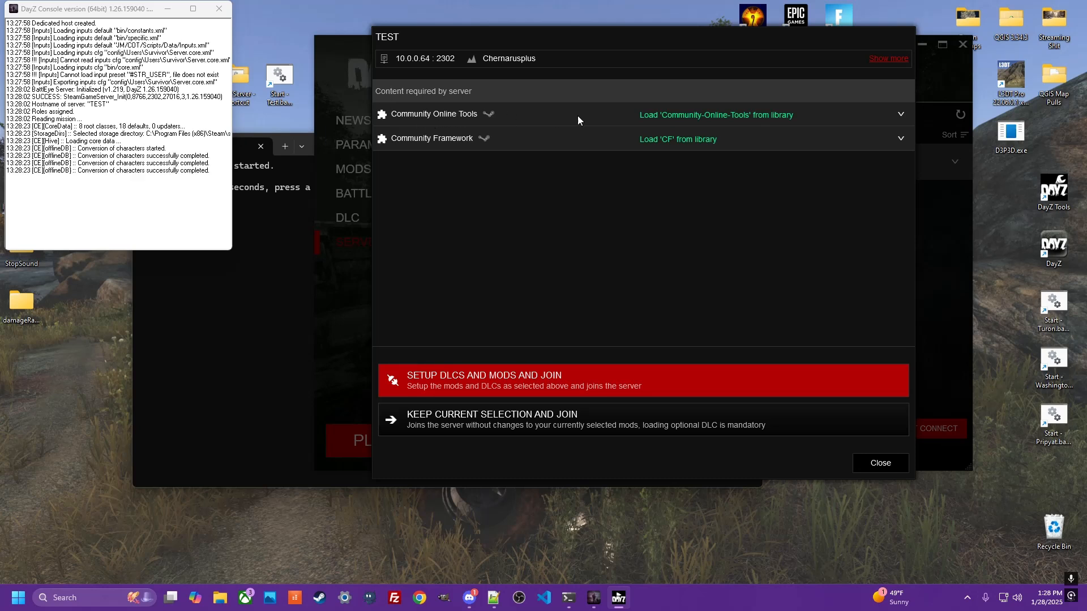
click(880, 462)
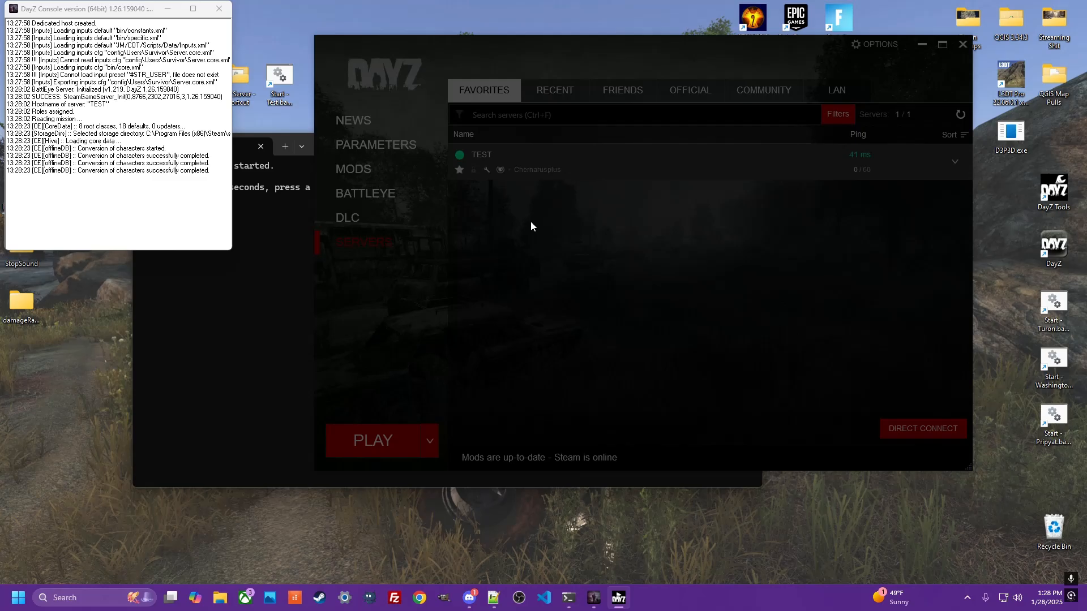
click(373, 441)
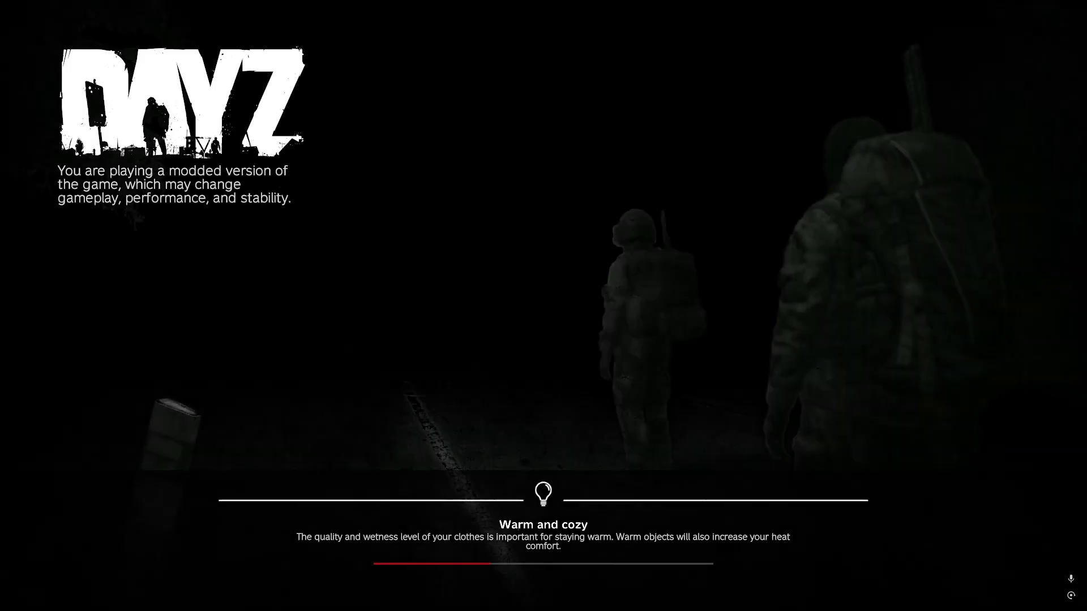